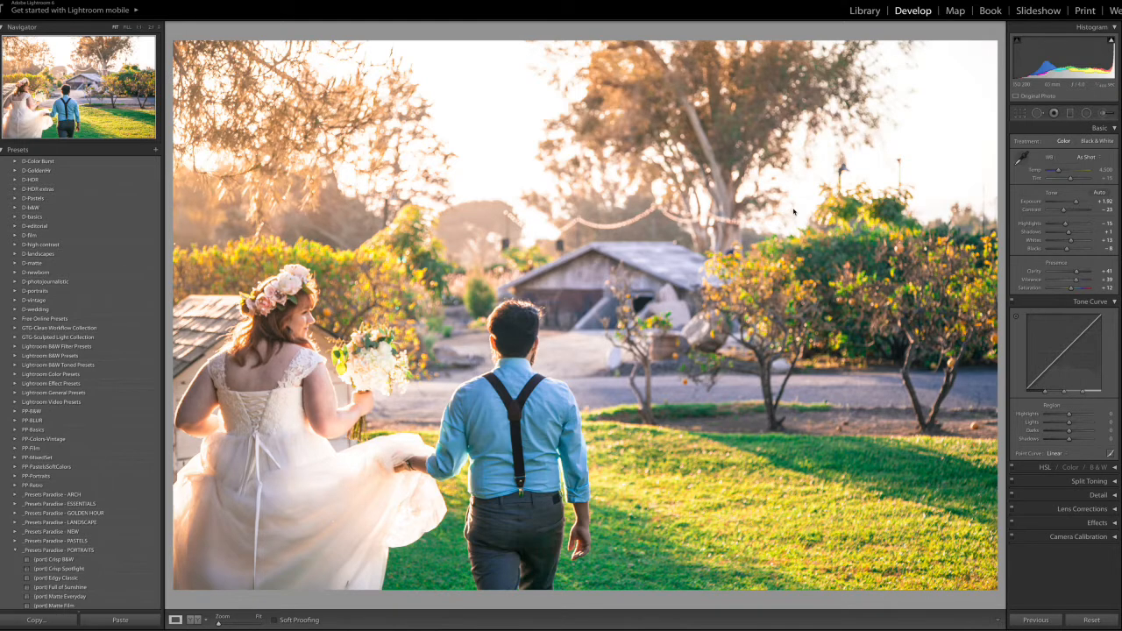
mouse_move(736, 324)
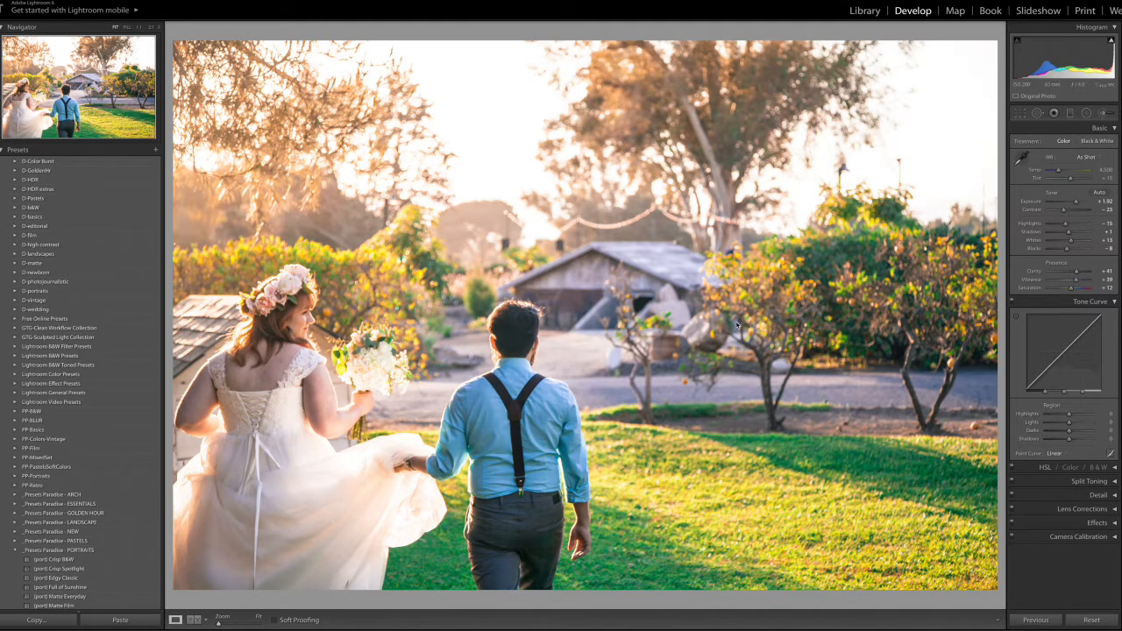
mouse_move(915, 177)
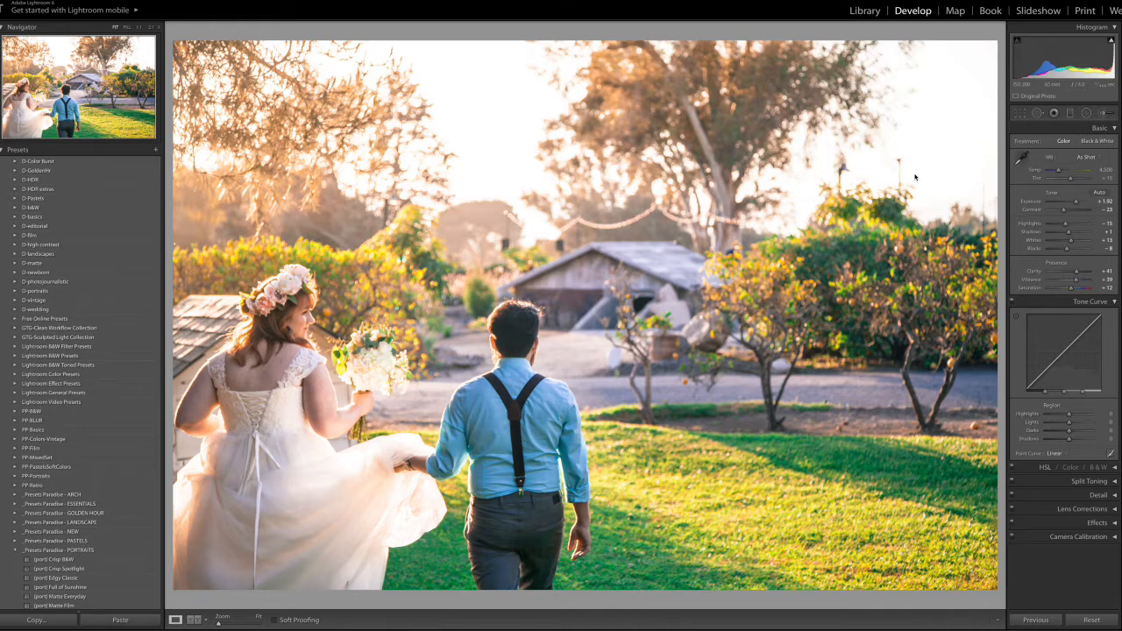
mouse_move(565, 247)
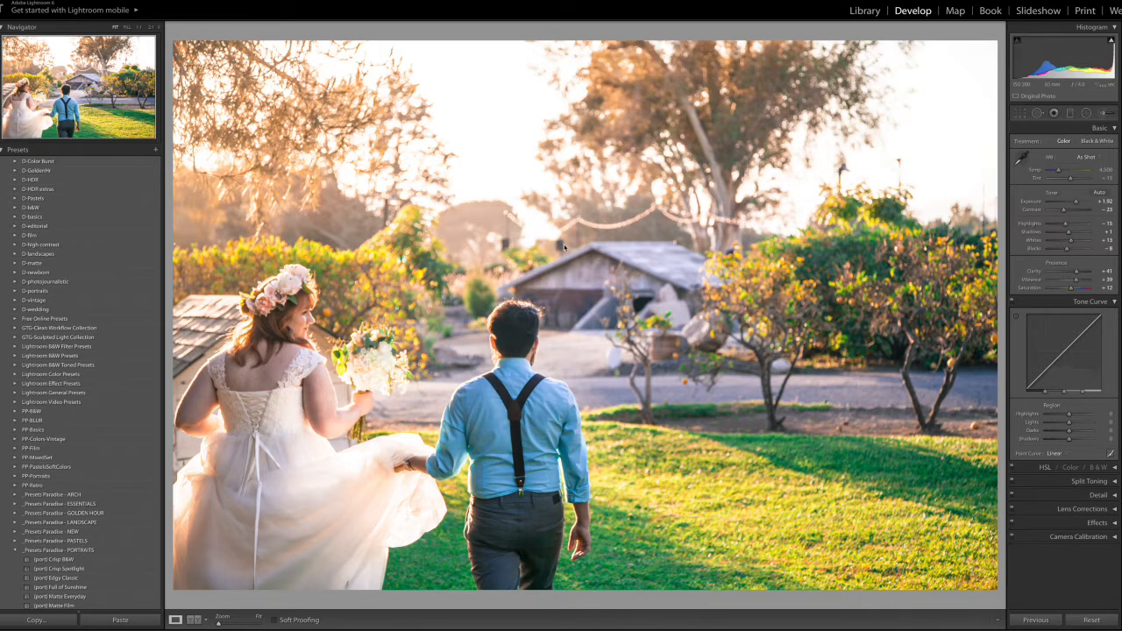
mouse_move(696, 305)
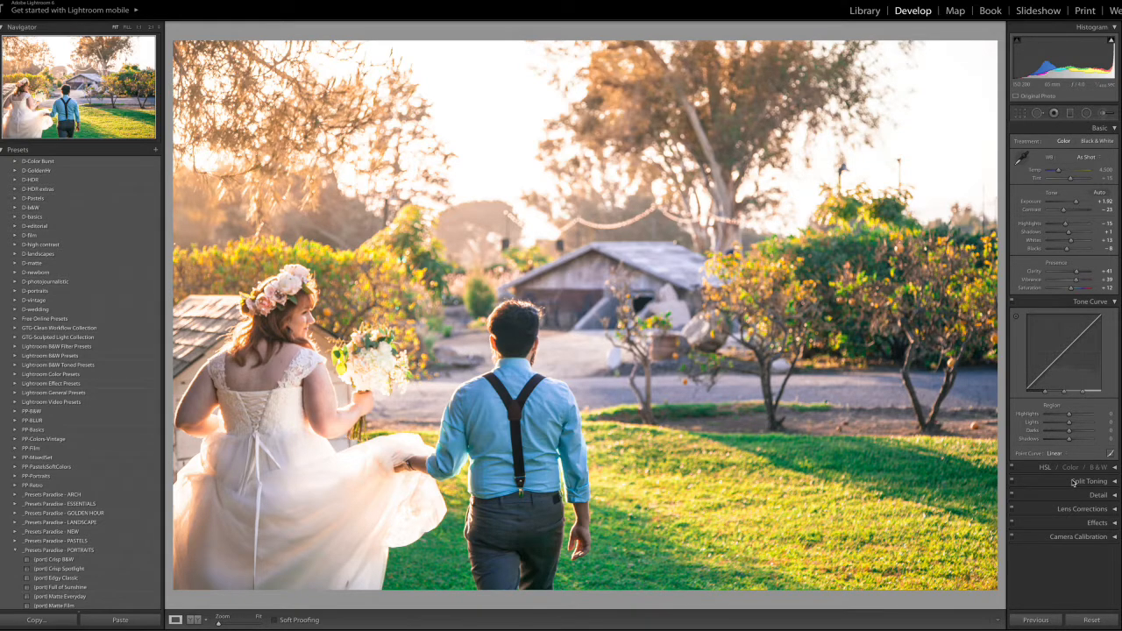
Check the Point Curve list shows only built-in presets, then quit Lightroom without backing up the catalog
left_click(1072, 452)
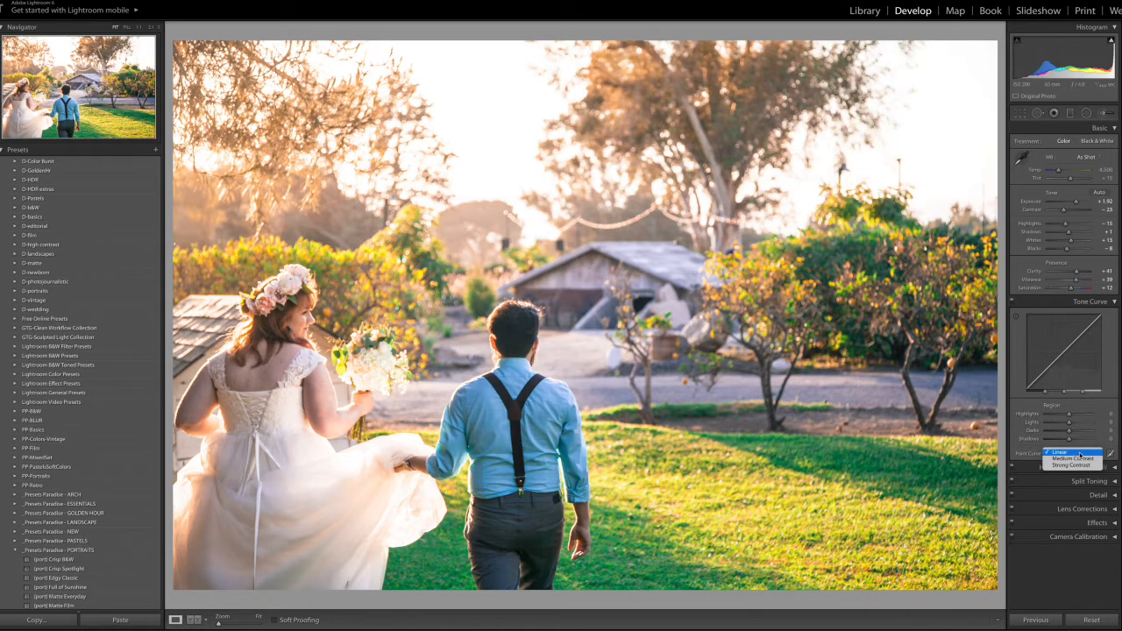
mouse_move(1073, 464)
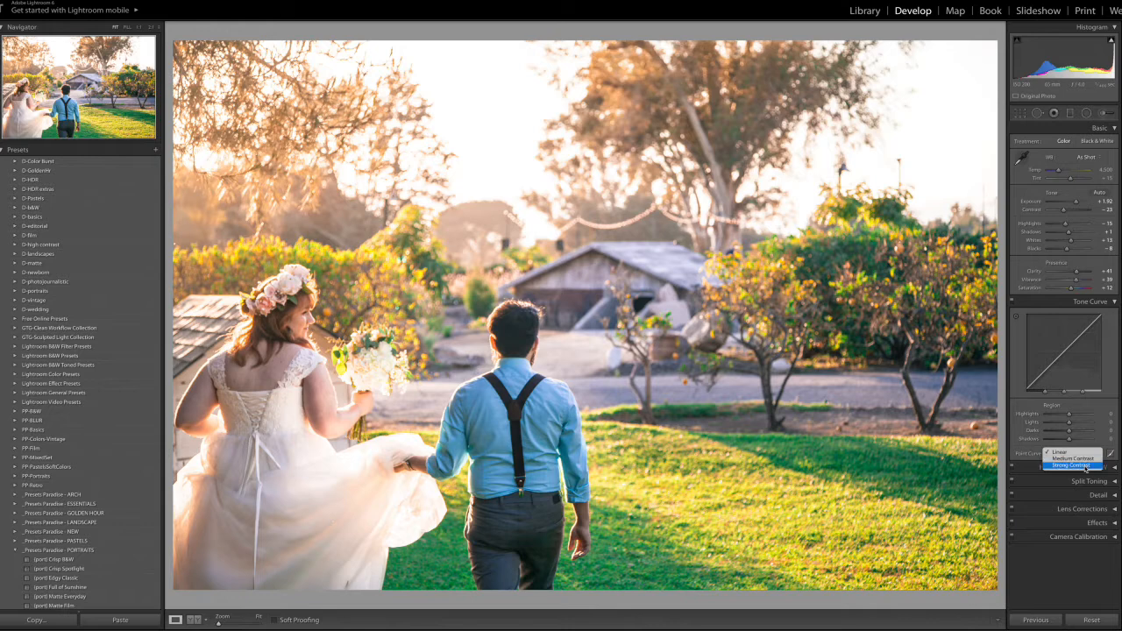
mouse_move(1069, 452)
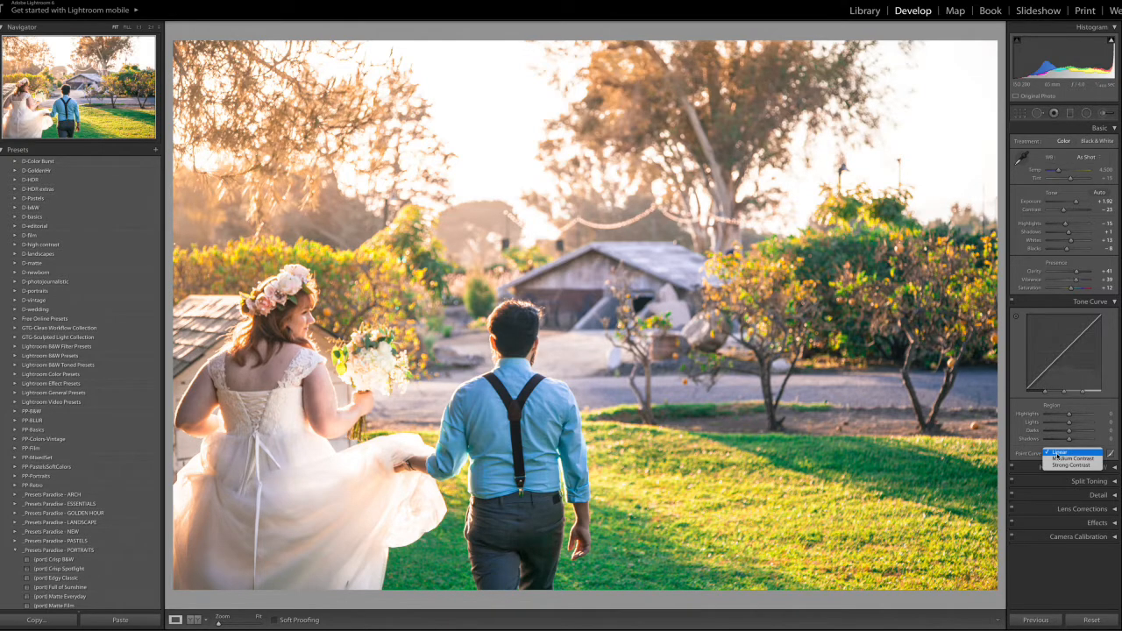
left_click(1059, 454)
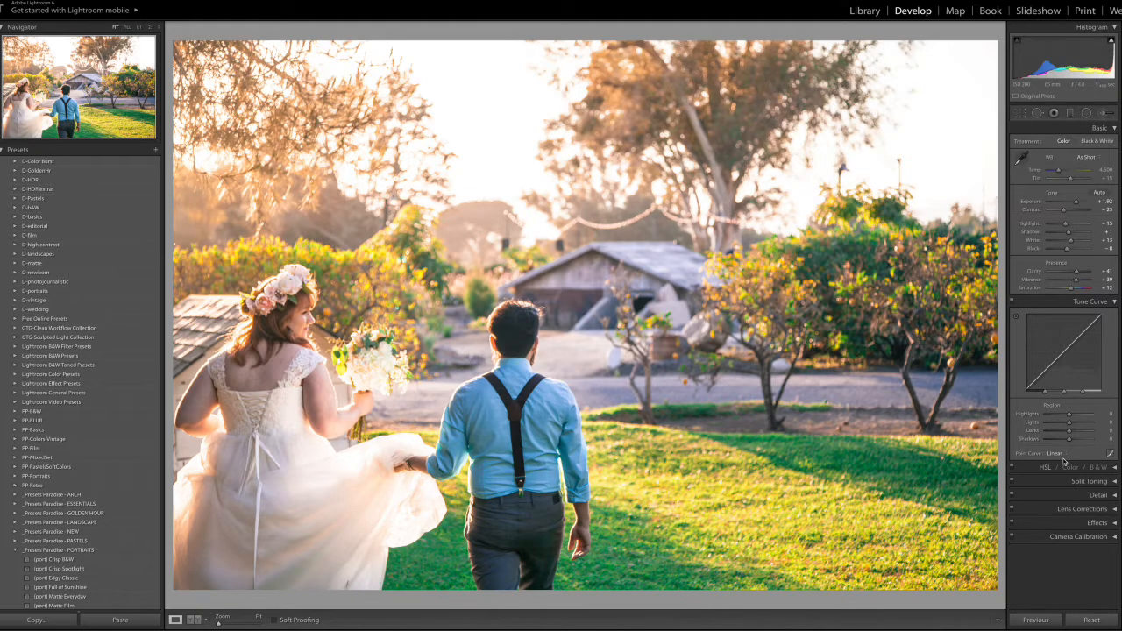
mouse_move(824, 396)
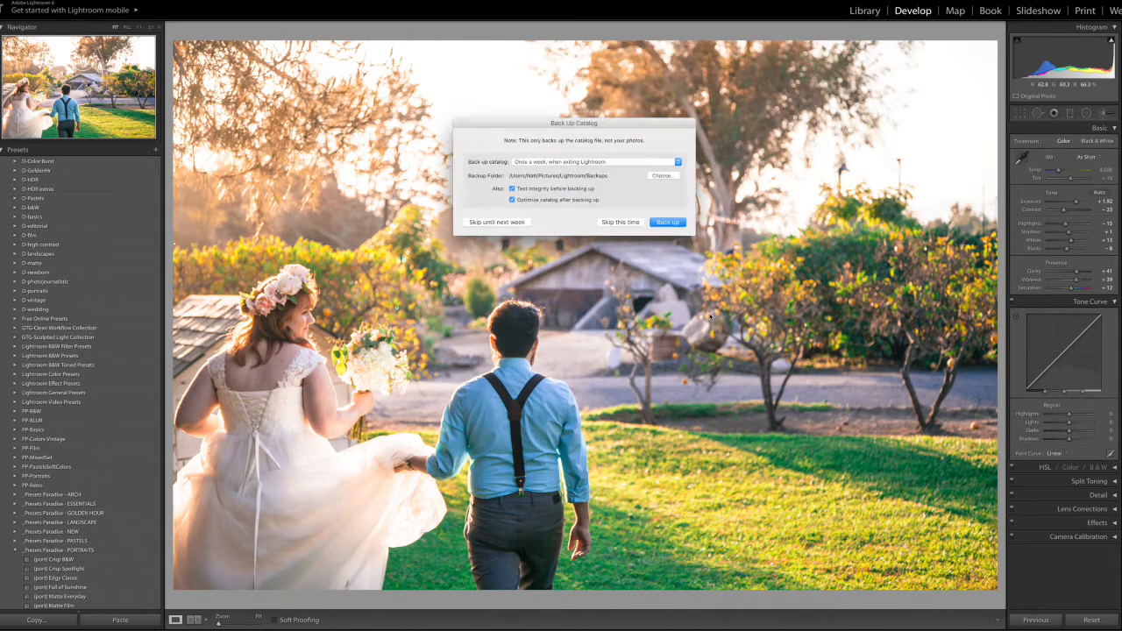
left_click(620, 221)
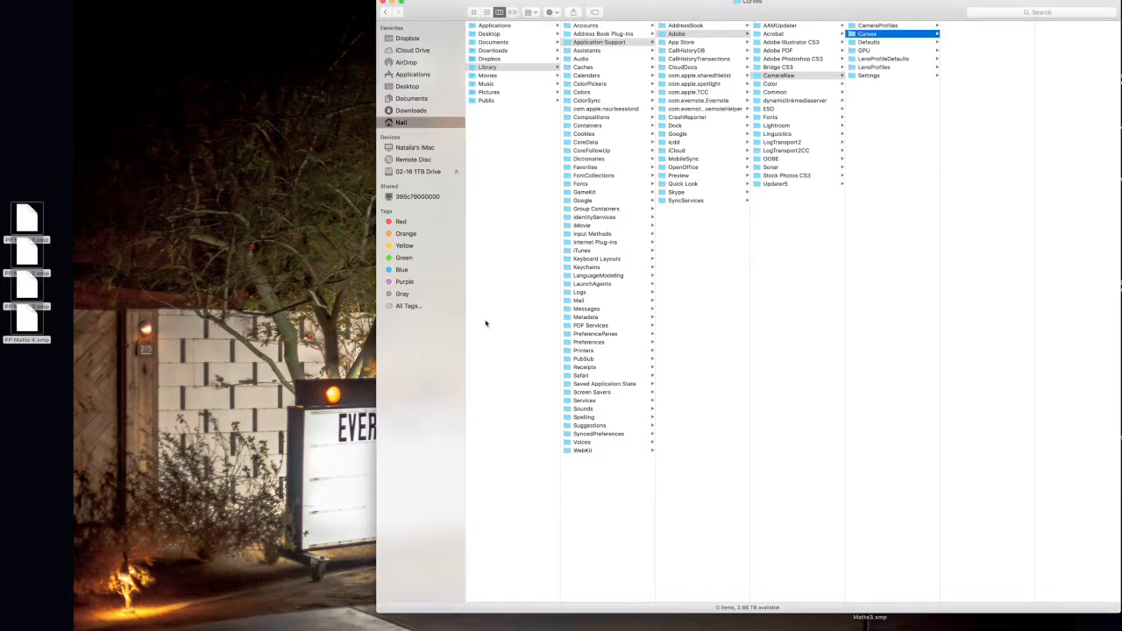
mouse_move(370, 323)
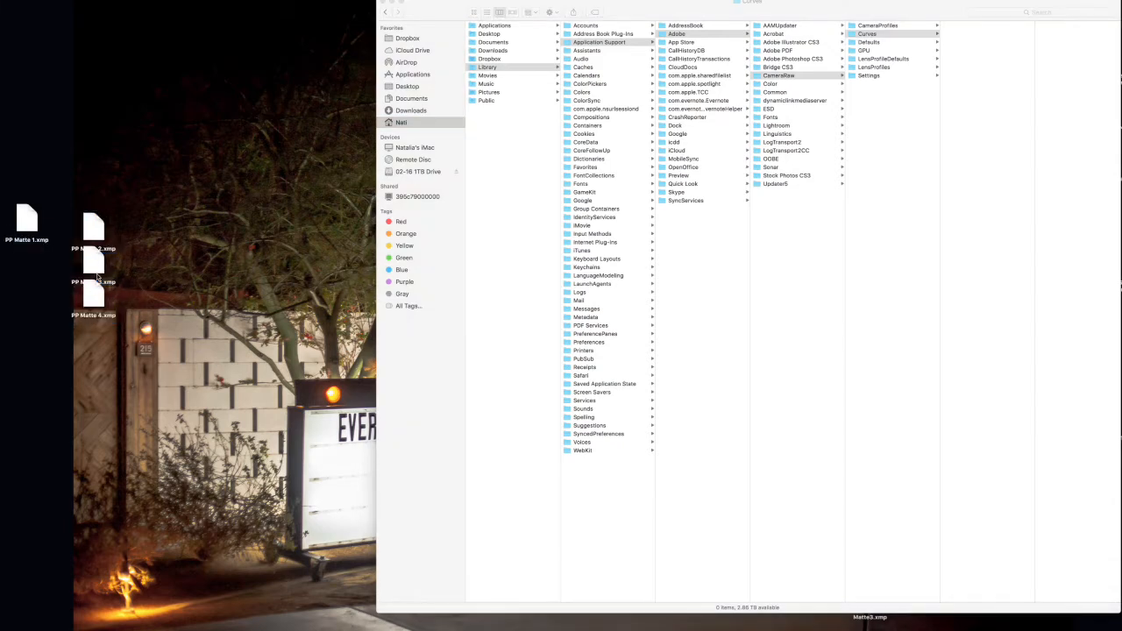
Place the fourth PP Matte .xmp beside the others on the desktop and select the Curves folder
left_click(93, 298)
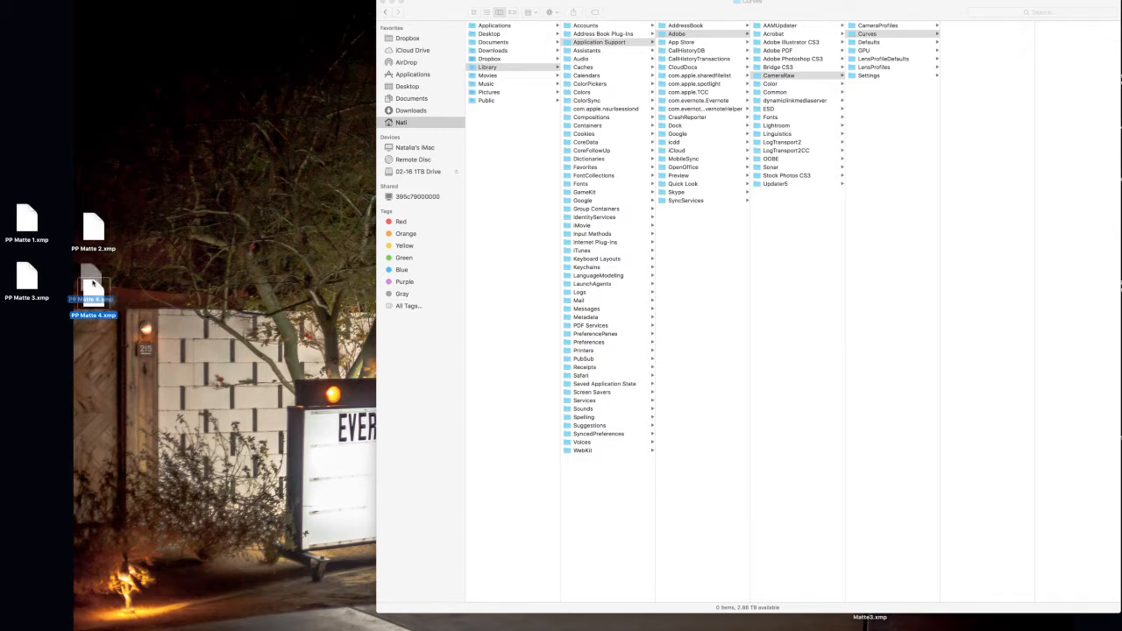
left_click(149, 312)
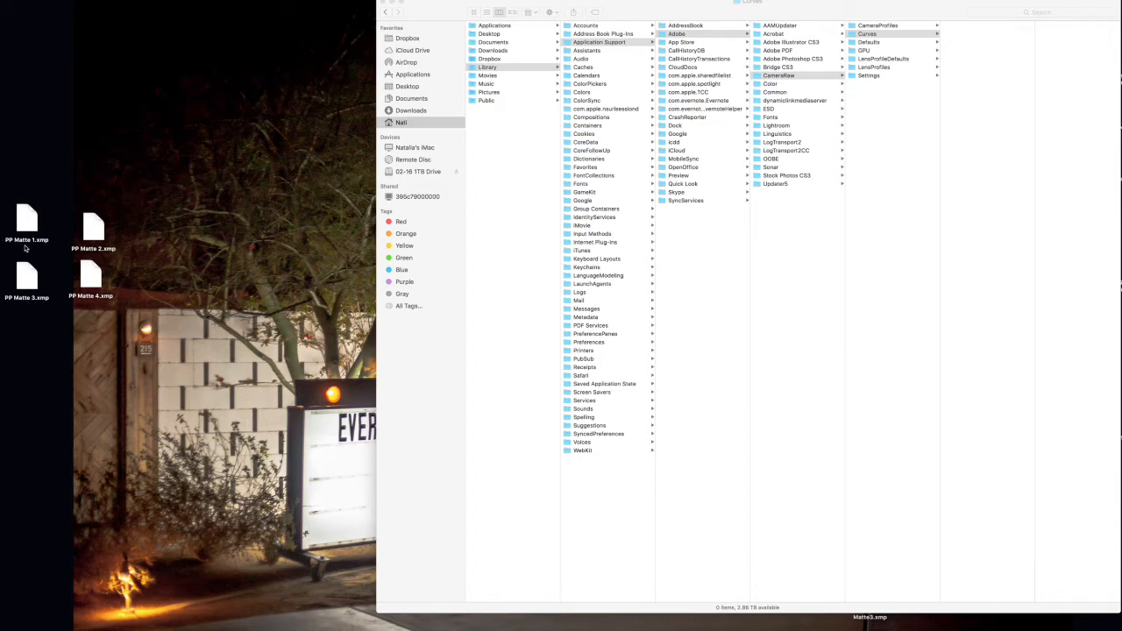
mouse_move(25, 249)
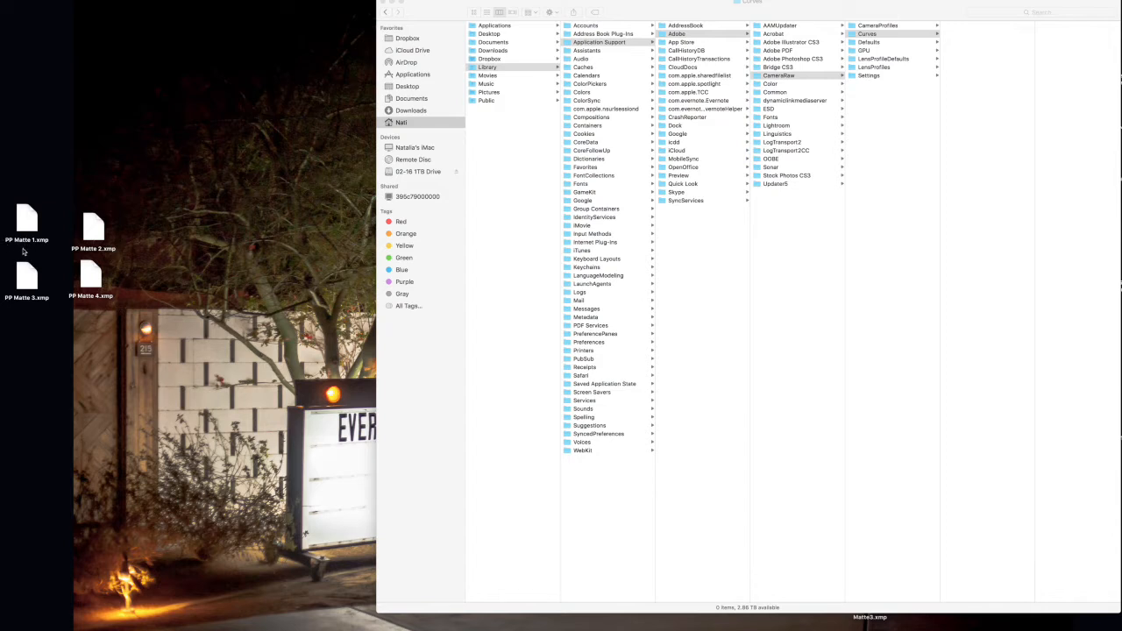
mouse_move(77, 319)
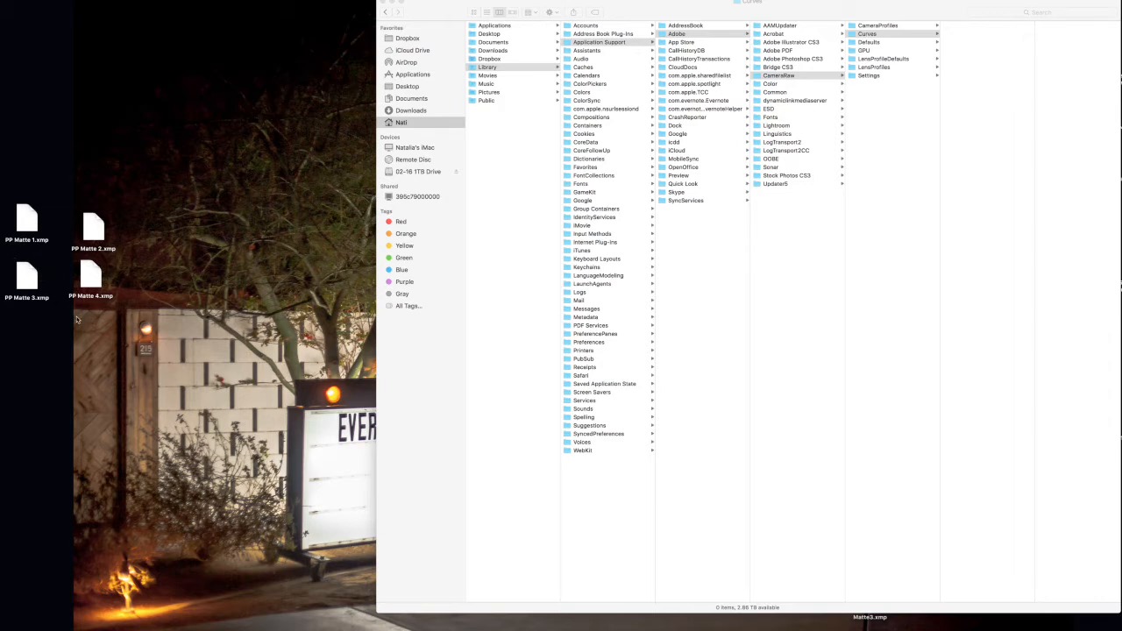
mouse_move(47, 306)
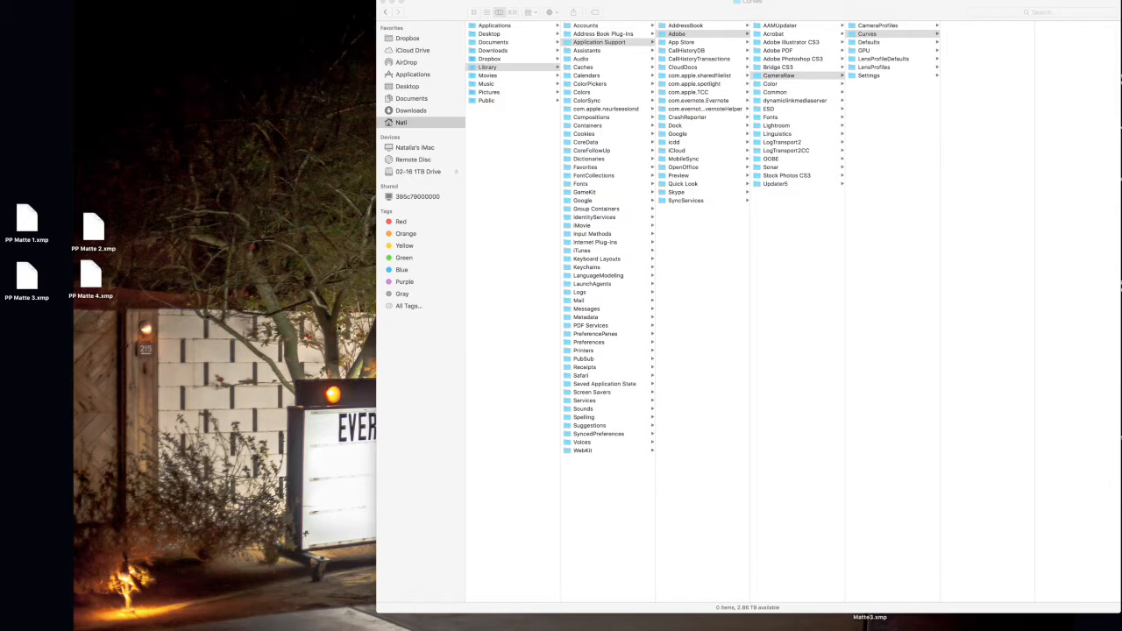
left_click(867, 33)
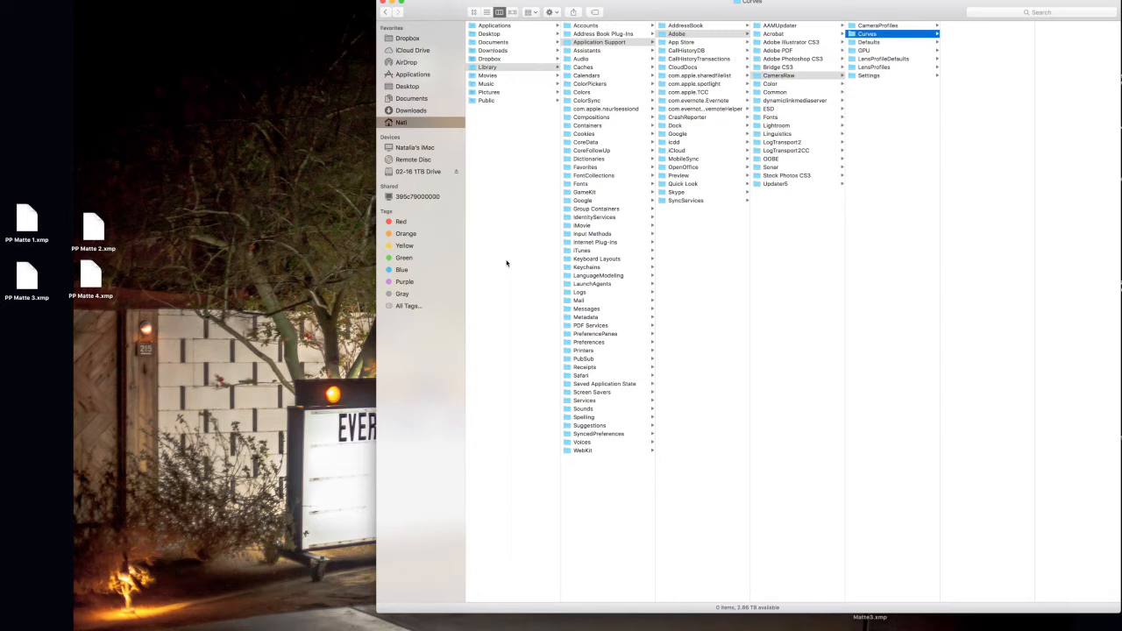
mouse_move(971, 198)
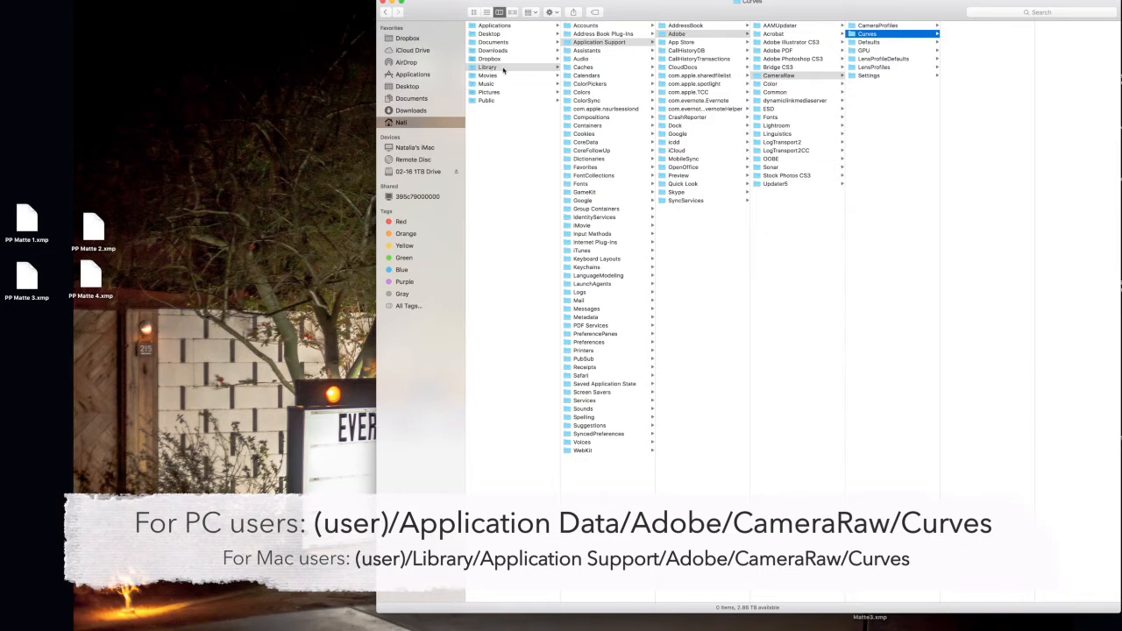
mouse_move(629, 45)
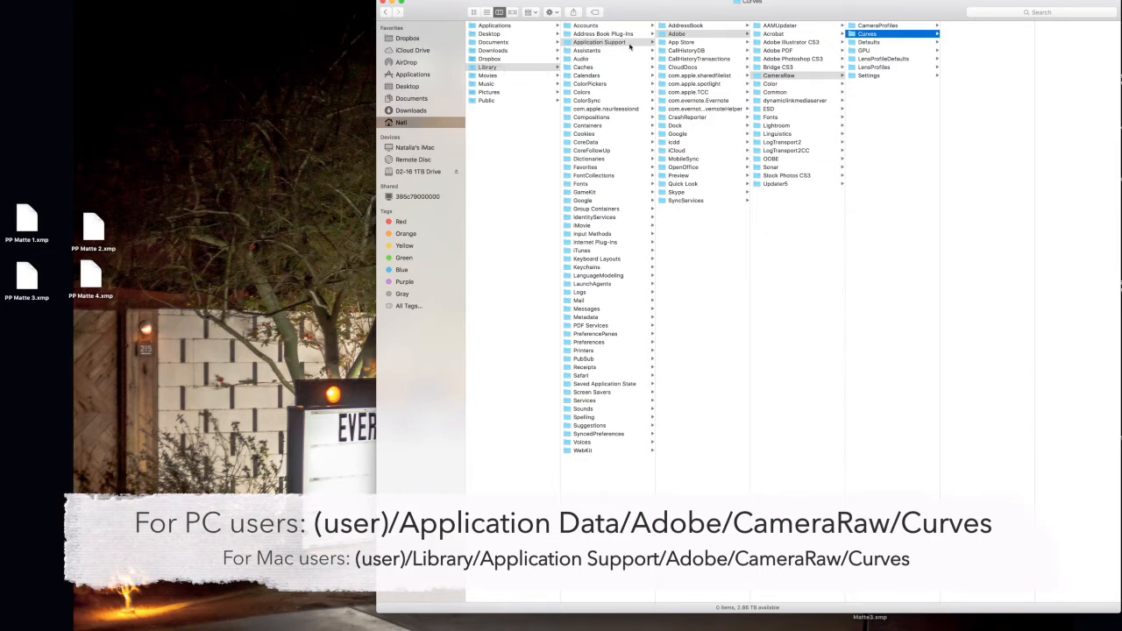
mouse_move(691, 37)
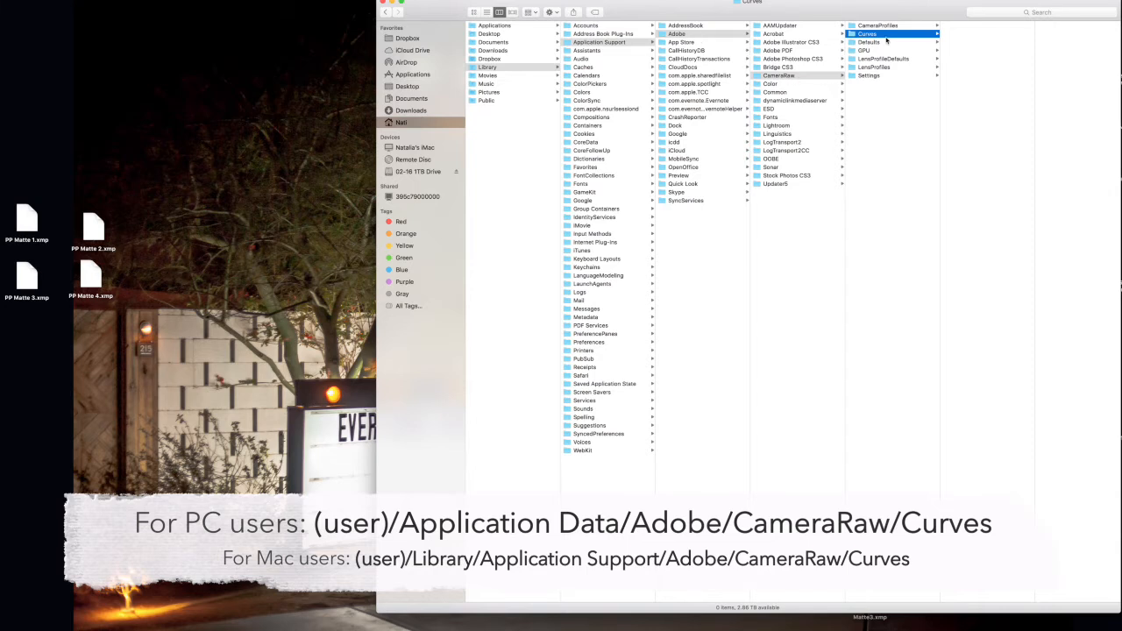
mouse_move(967, 84)
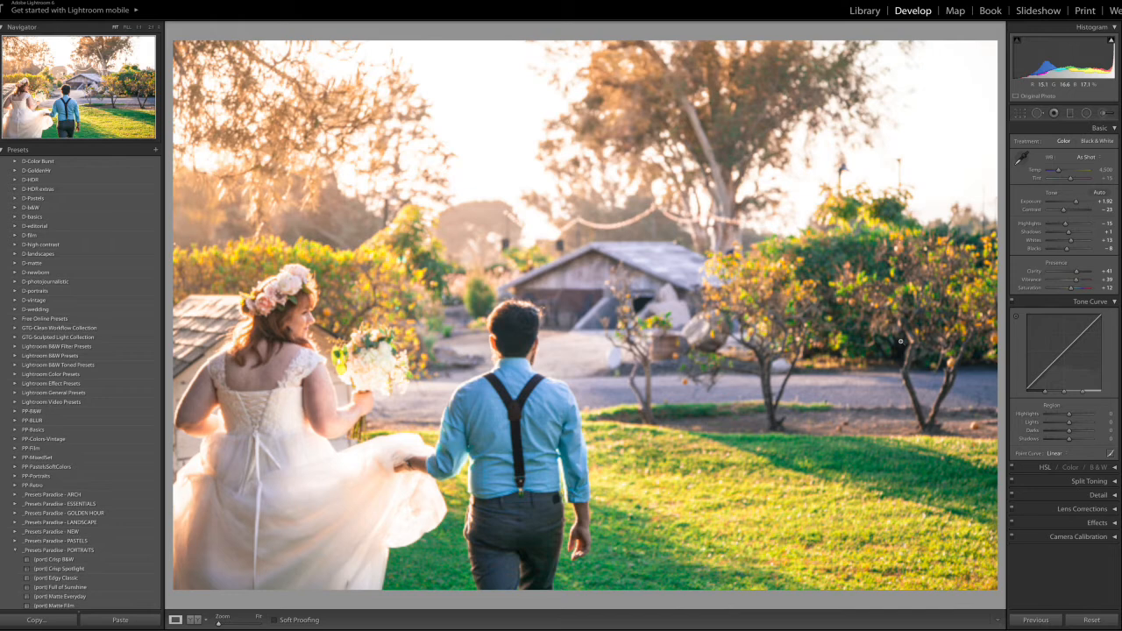
Show the Point Curve presets, now listing PP Matte 1 to 4 with the built-in curves
left_click(1094, 452)
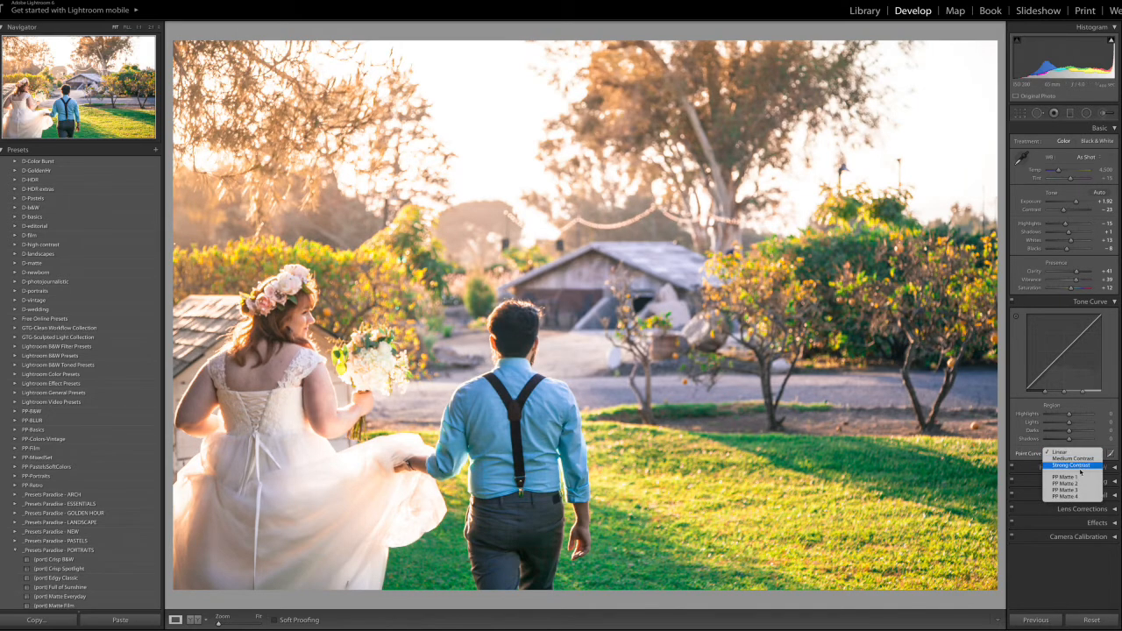
mouse_move(1079, 484)
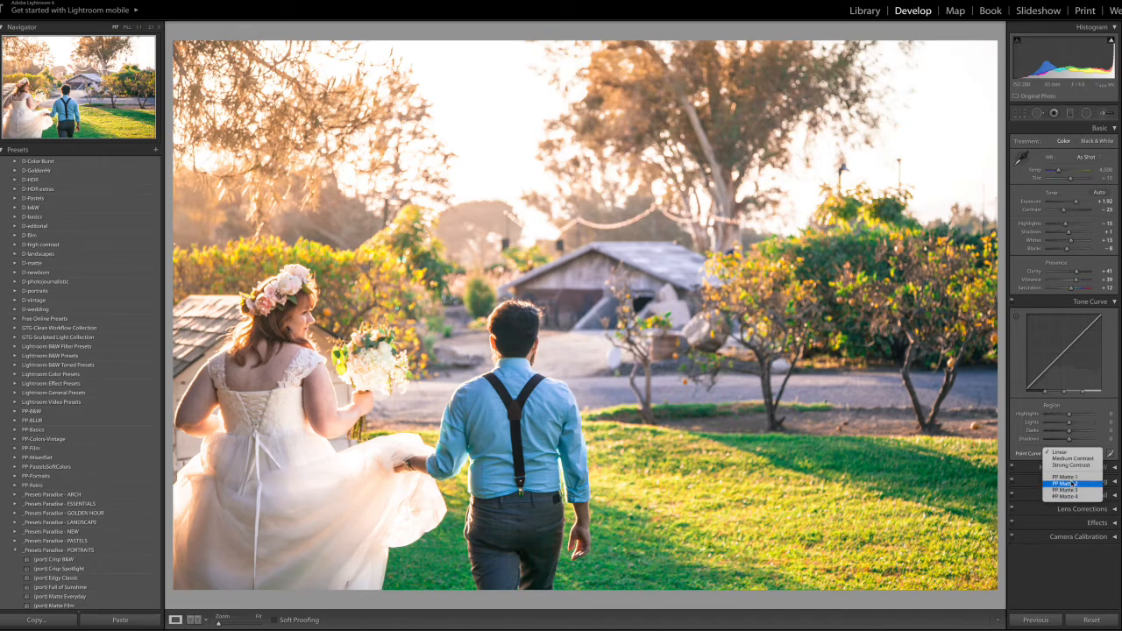
Apply PP Matte 1, then PP Matte 2 and 3 in turn to give the wedding photo a faded matte look
left_click(1064, 484)
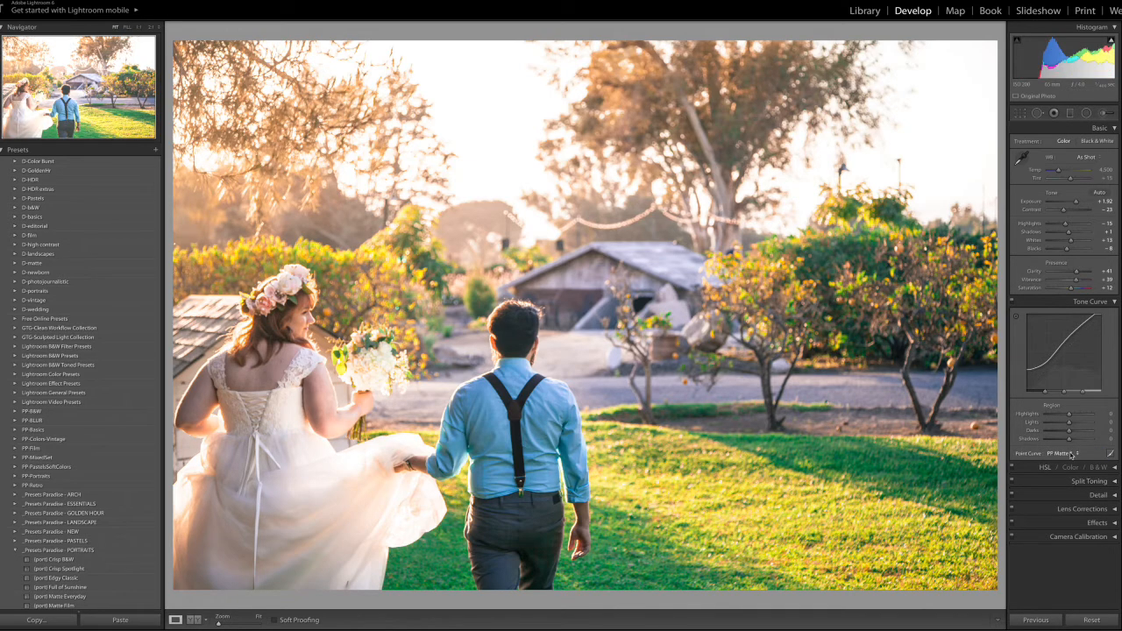
left_click(1060, 452)
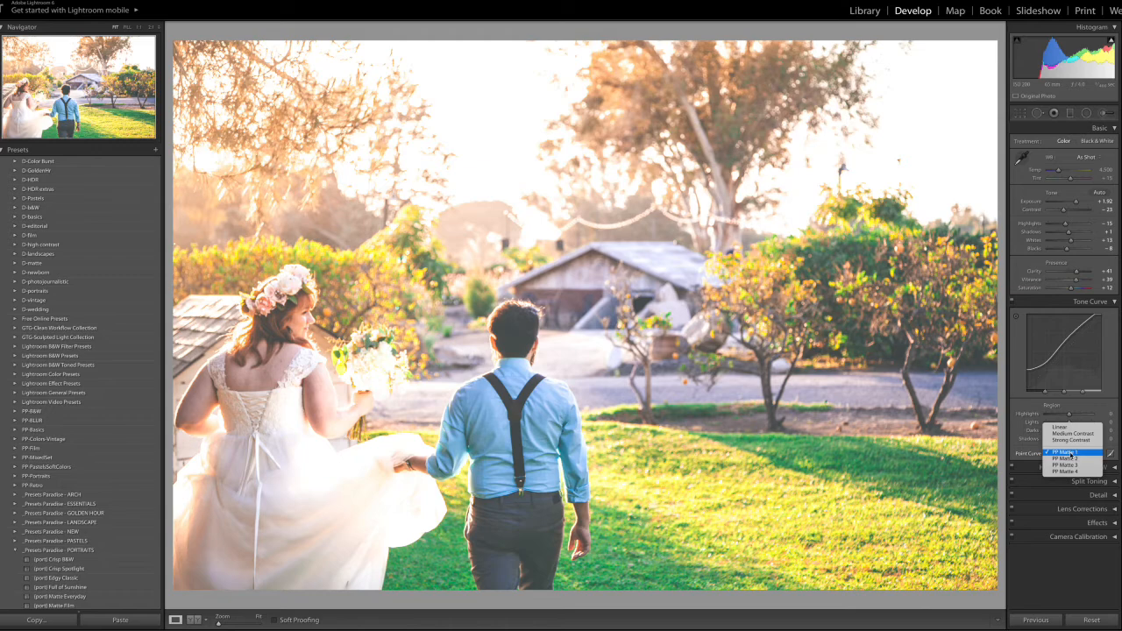
left_click(1065, 452)
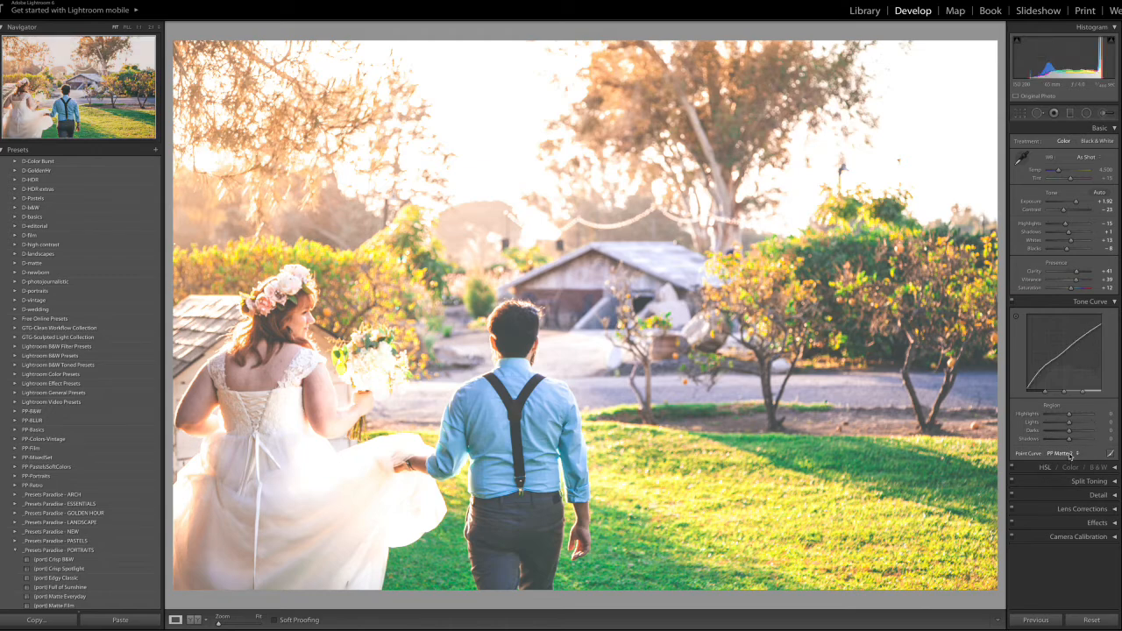
left_click(1062, 452)
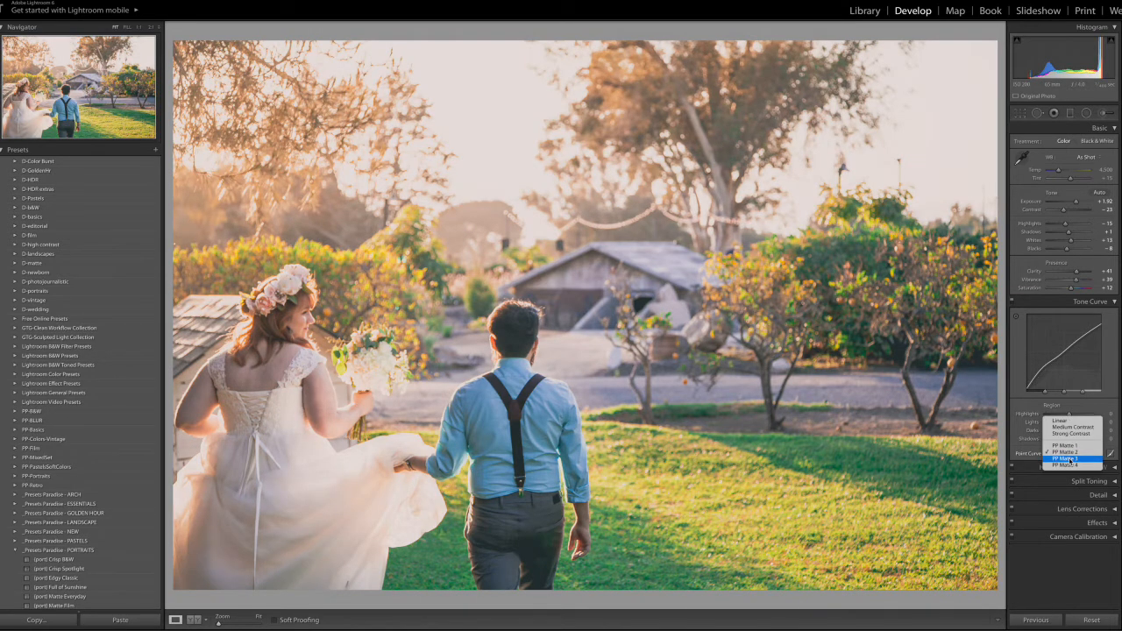
left_click(1062, 459)
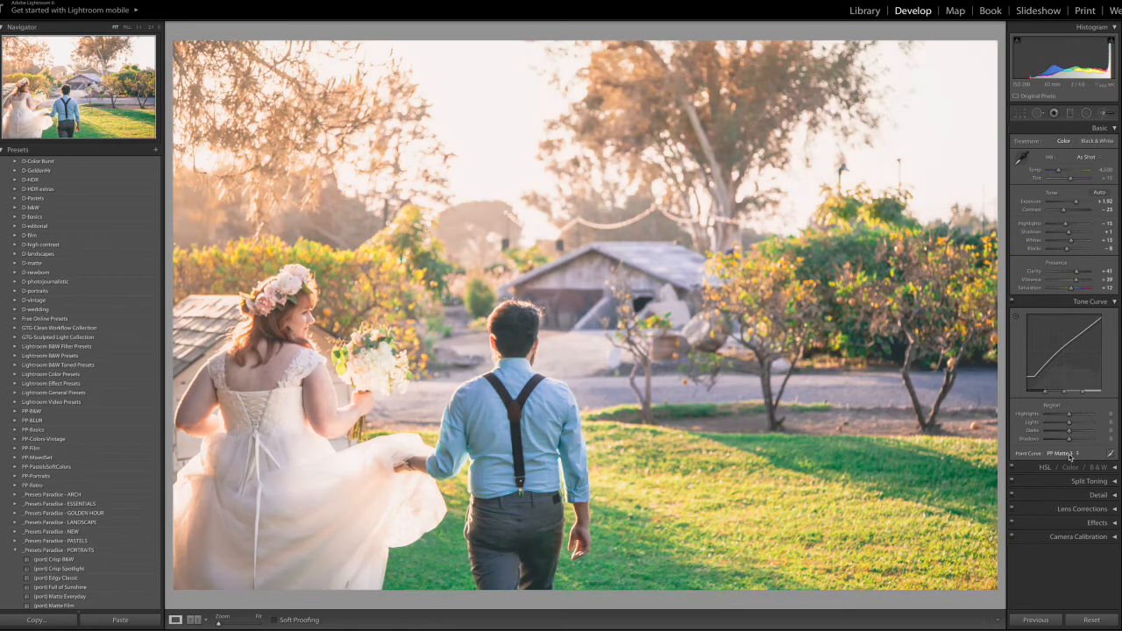
left_click(1060, 452)
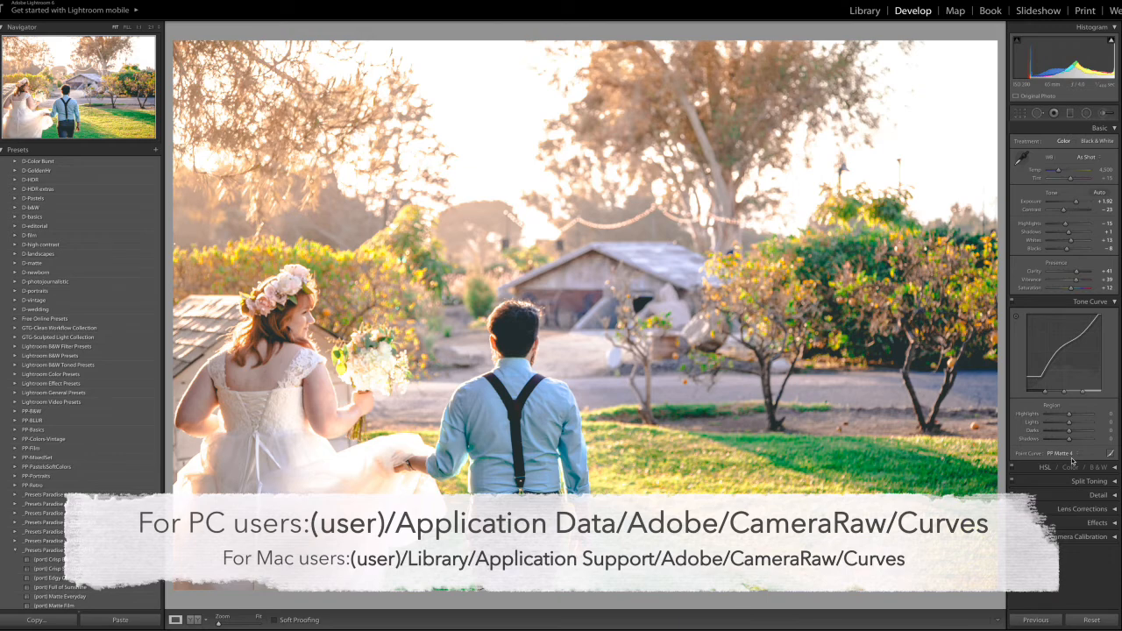
mouse_move(723, 253)
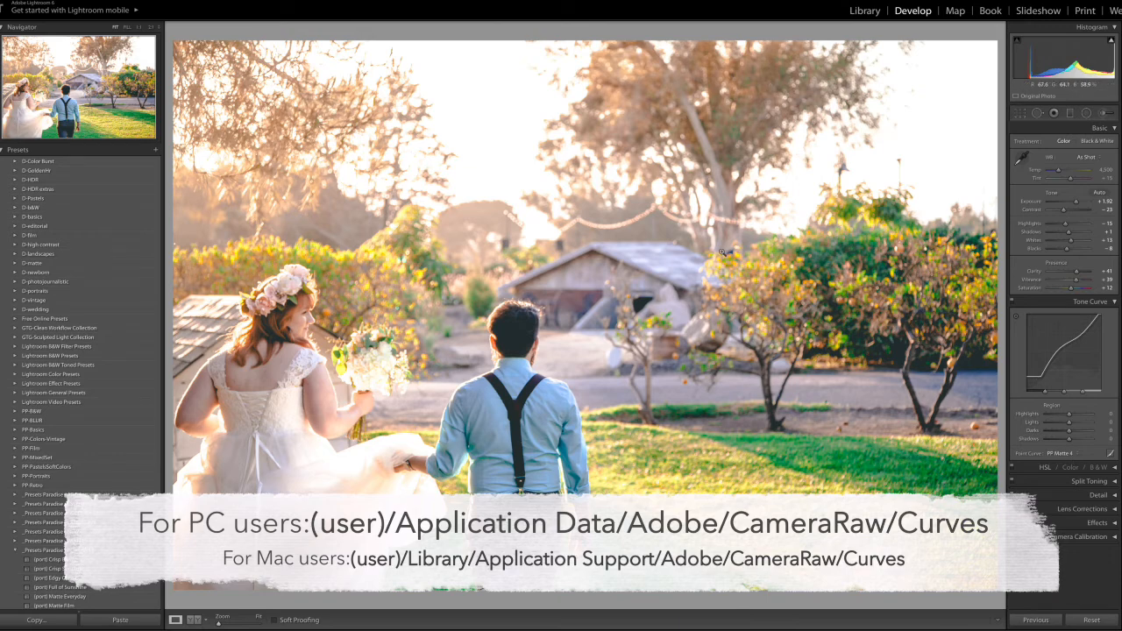